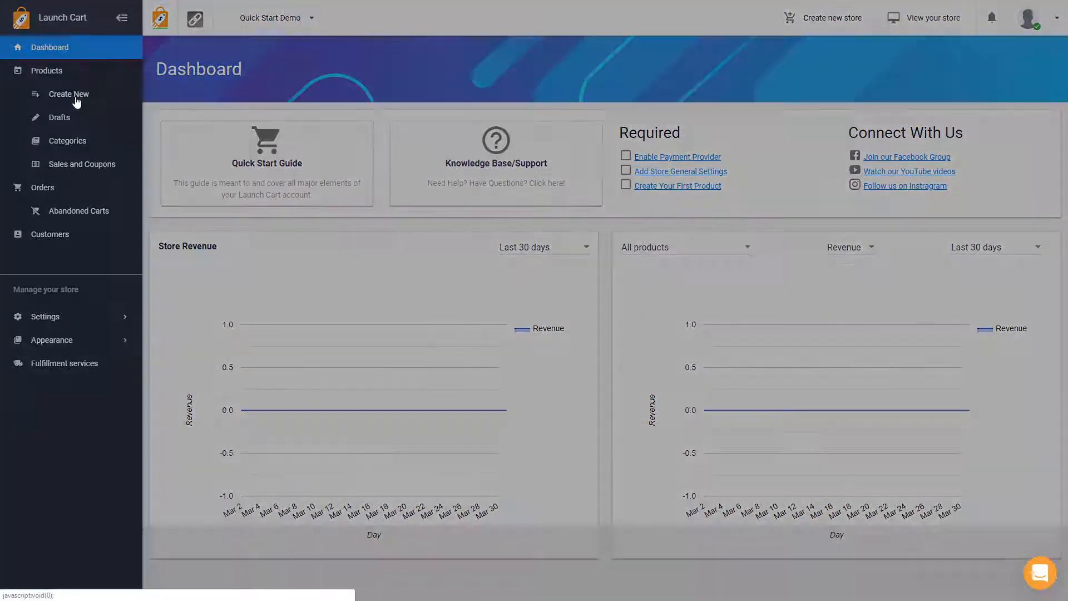
Step: Choose Products > Create New to bring up the Add a Product dialog
{"action": "left_click", "coordinate": [68, 93]}
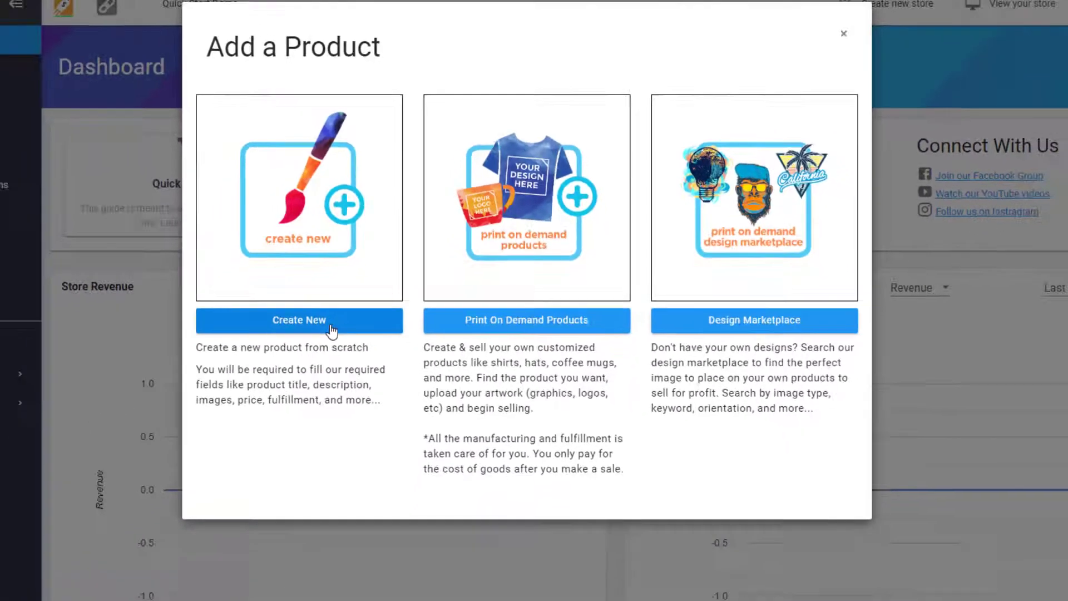
Step: Choose to create the product from scratch in the Add a Product dialog
{"action": "left_click", "coordinate": [298, 320]}
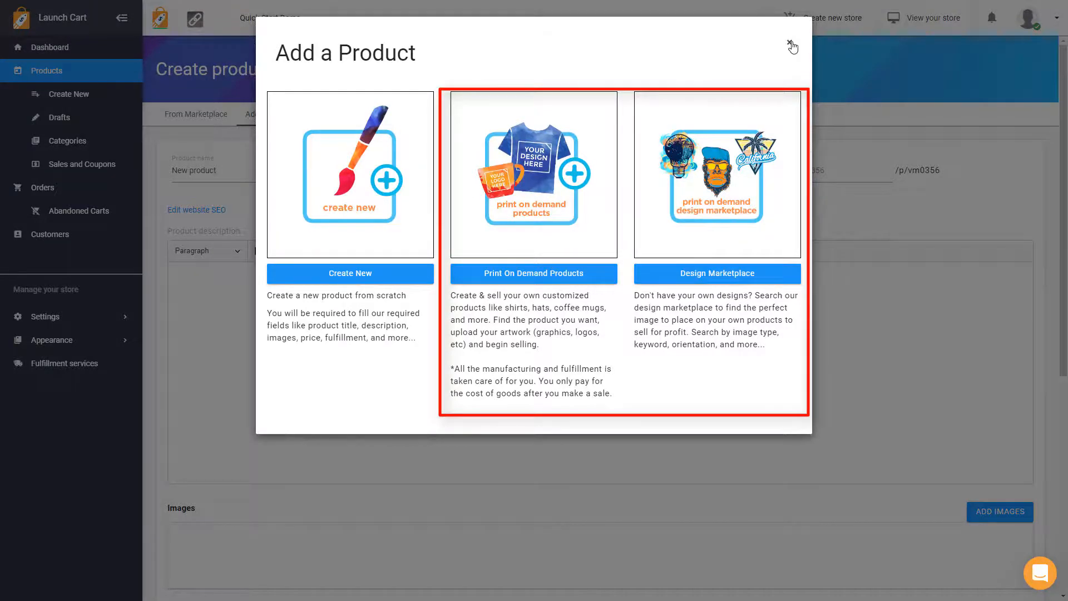
Step: Dismiss the add-product dialog and scroll down the form to the Pricing section
{"action": "left_click", "coordinate": [791, 46]}
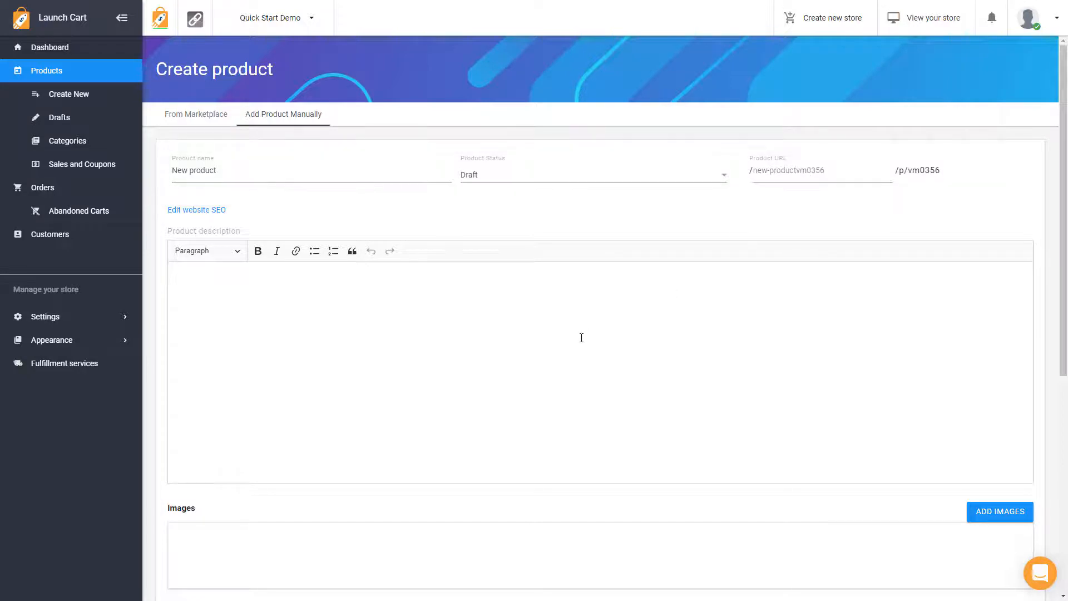
{"action": "scroll", "scroll_direction": "down", "scroll_amount": 3}
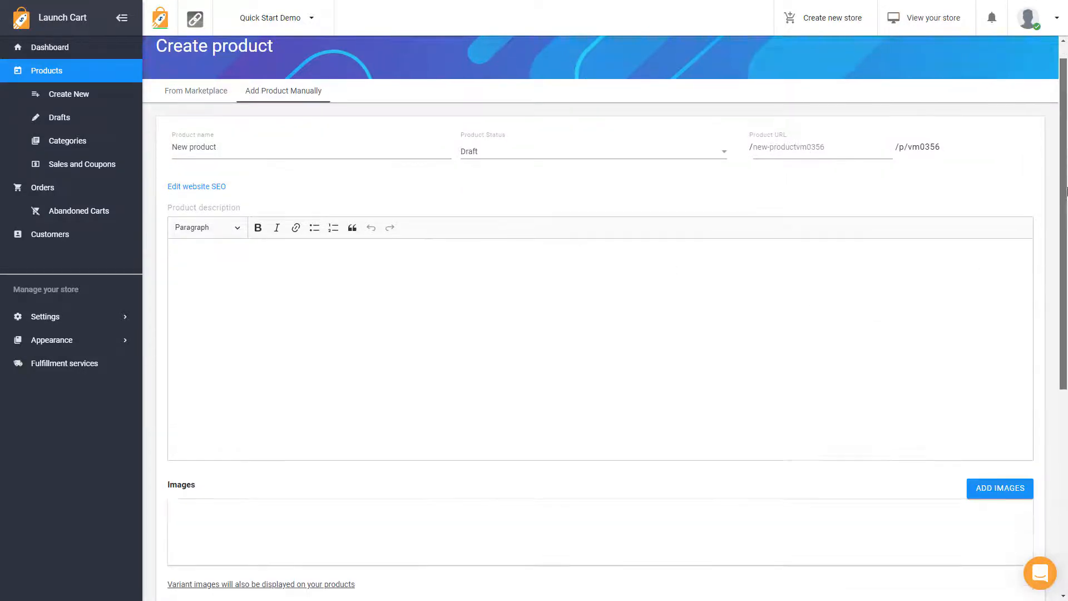
{"action": "scroll", "scroll_direction": "down", "scroll_amount": 3}
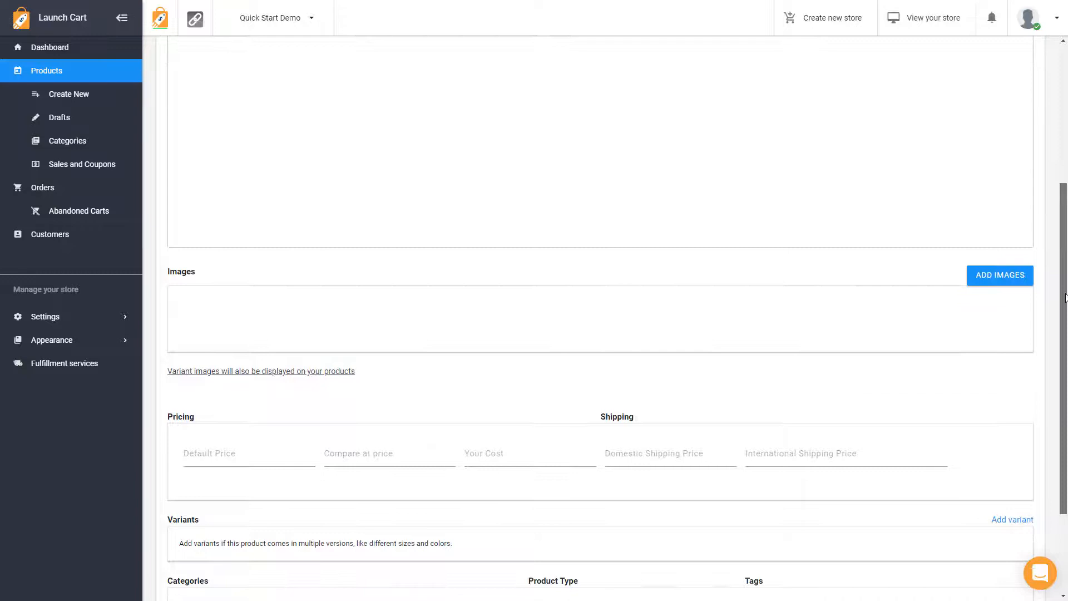
{"action": "scroll", "scroll_direction": "down", "scroll_amount": 3}
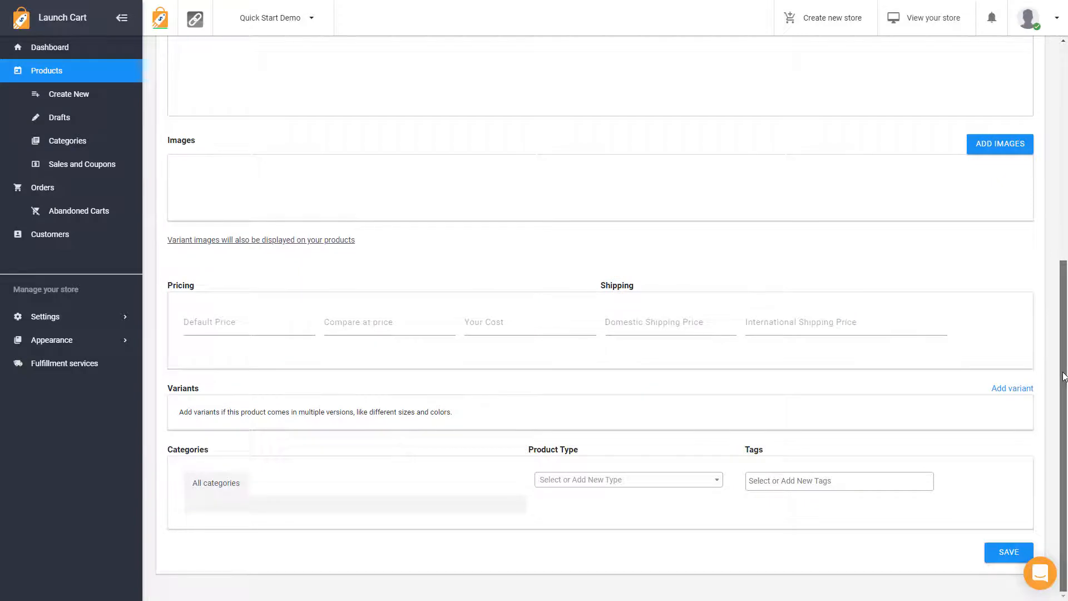
{"action": "mouse_move", "coordinate": [817, 439]}
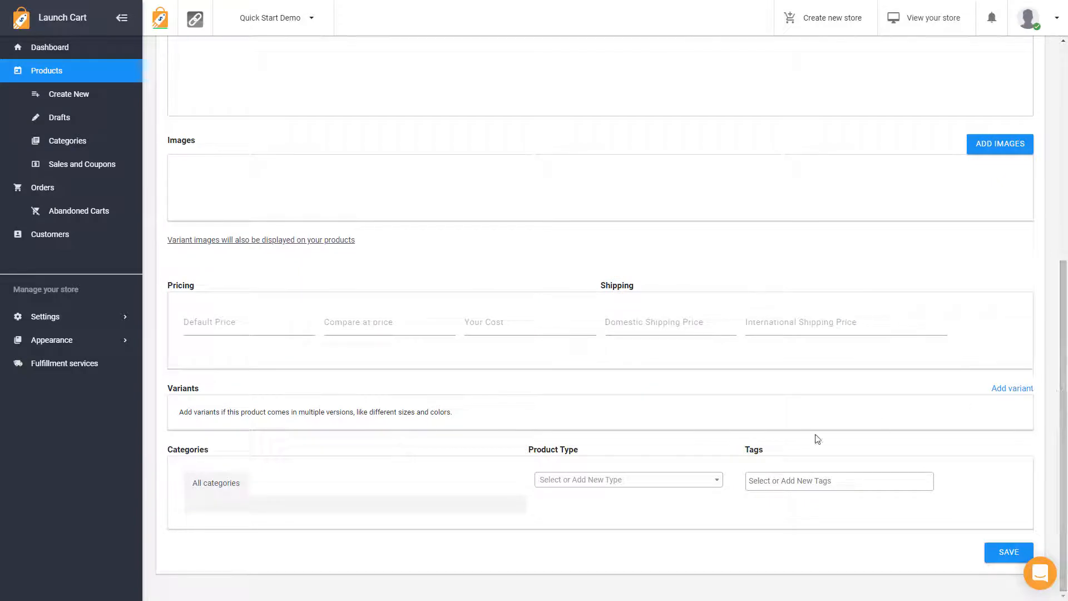
{"action": "mouse_move", "coordinate": [1011, 389]}
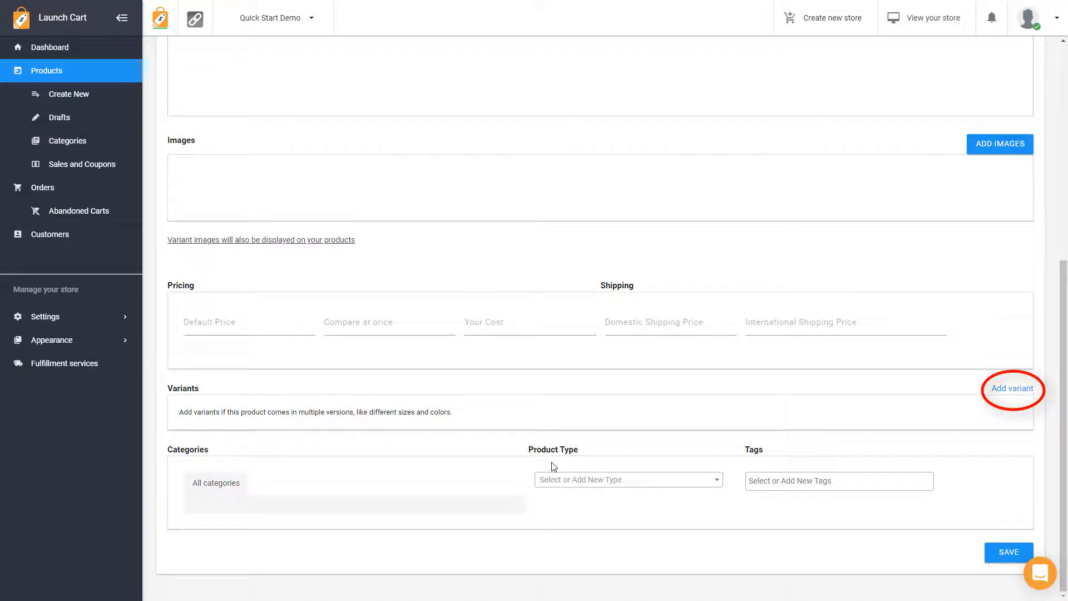
{"action": "mouse_move", "coordinate": [264, 346]}
{"action": "type", "text": "25"}
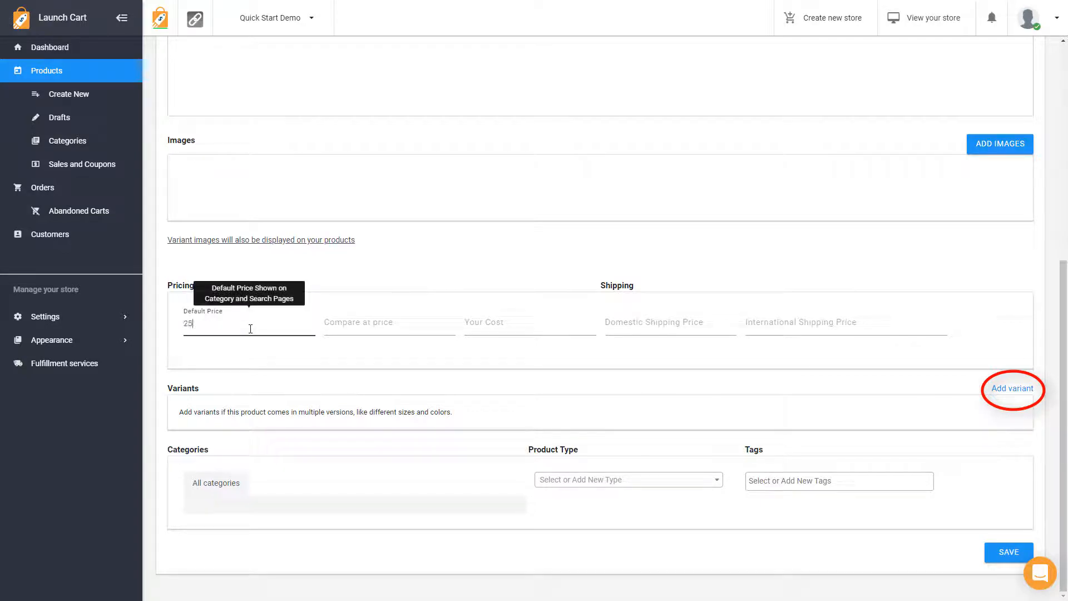
{"action": "mouse_move", "coordinate": [1012, 388]}
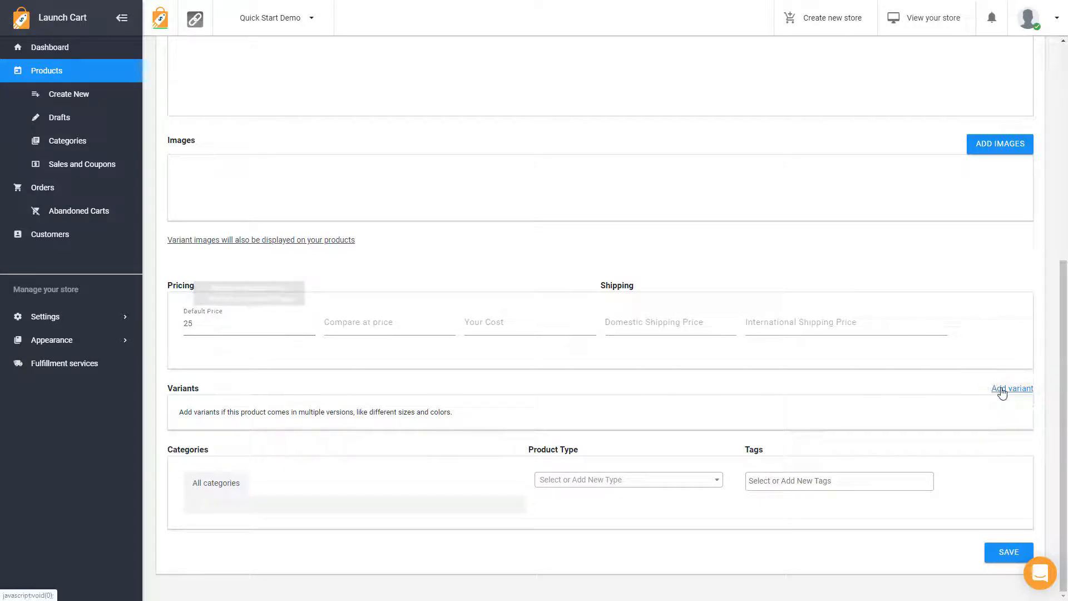
Step: Add a Color variant option with values white and black
{"action": "left_click", "coordinate": [1011, 388]}
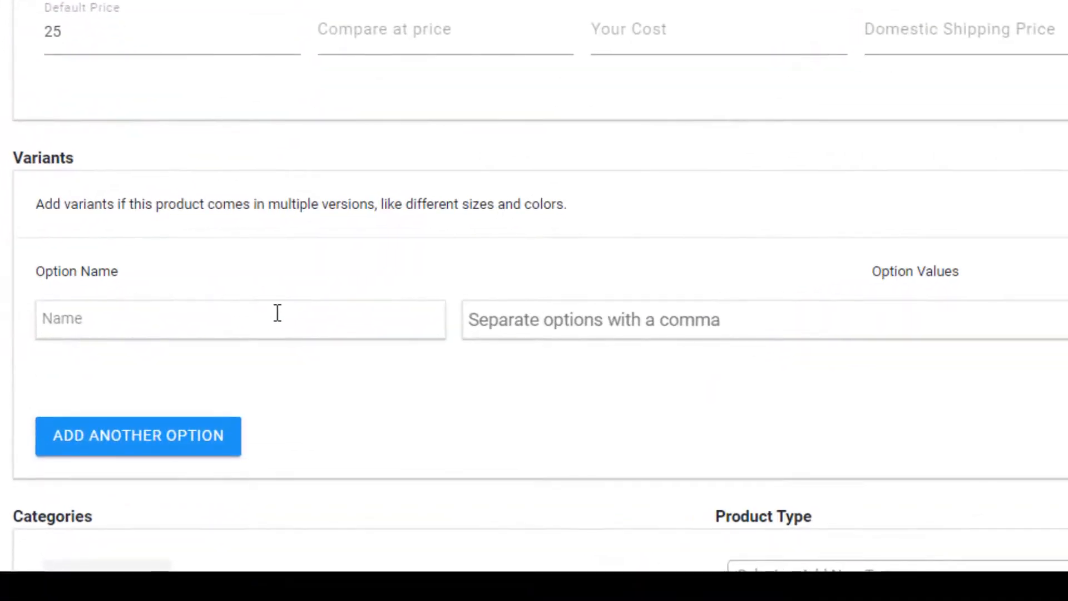
{"action": "type", "text": "Color"}
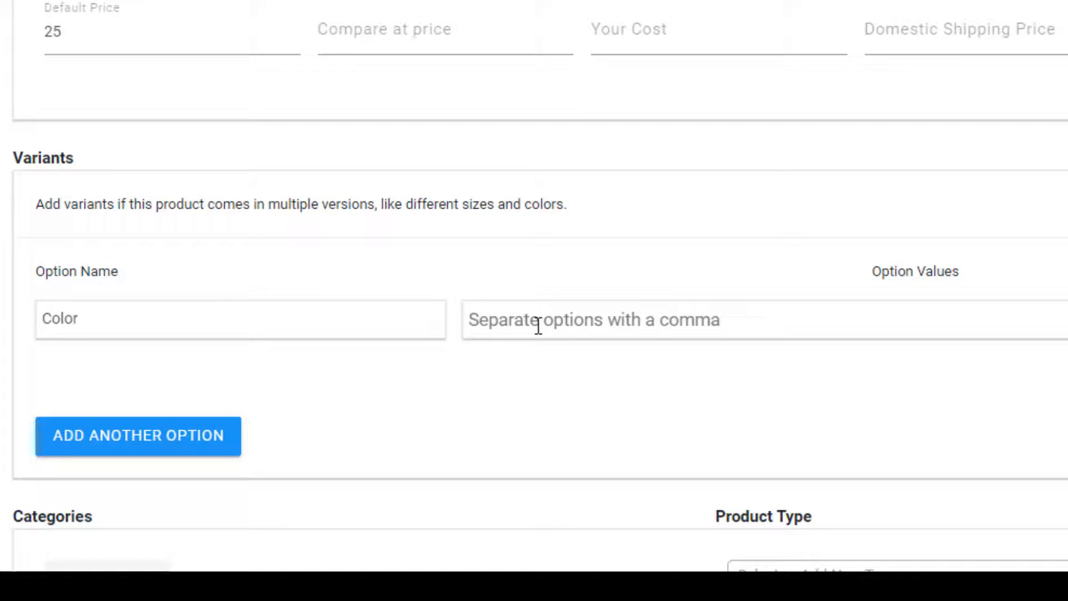
{"action": "type", "text": "white black"}
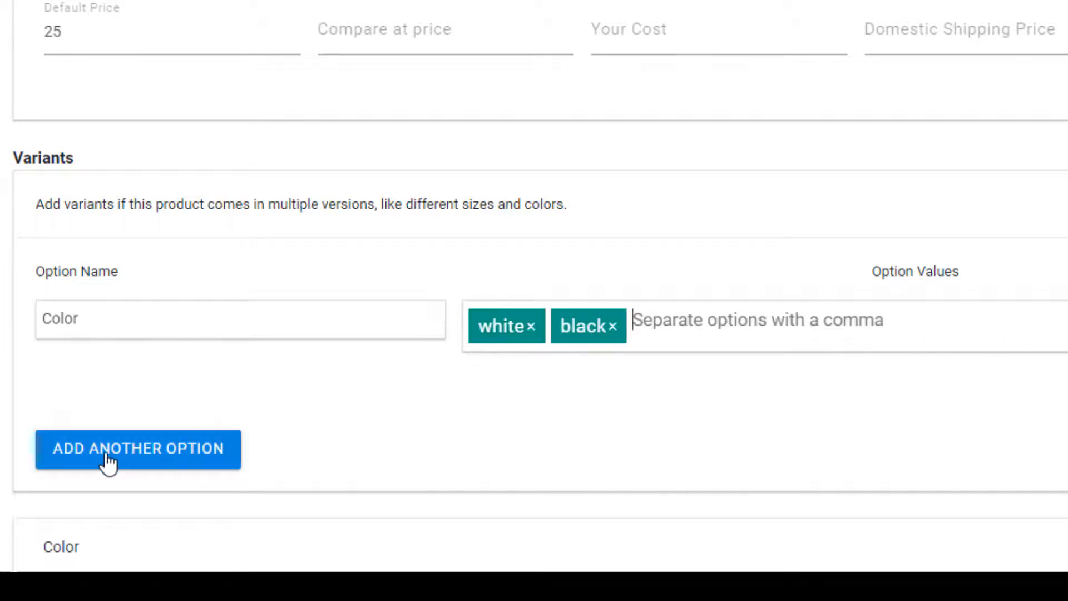
Step: Add a second option, Size, with values small and large
{"action": "left_click", "coordinate": [137, 449]}
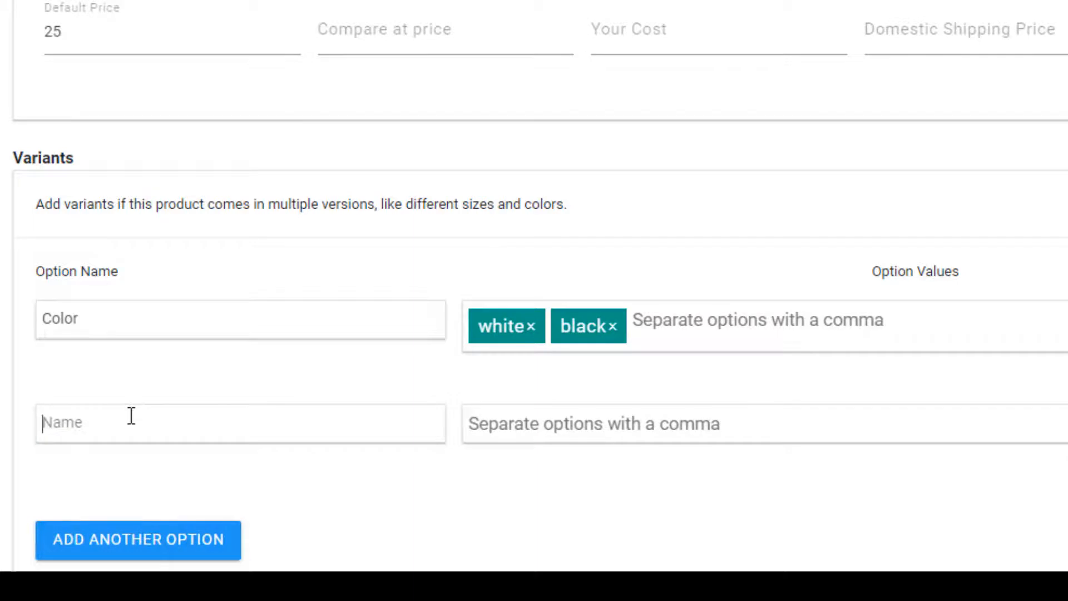
{"action": "type", "text": "Size"}
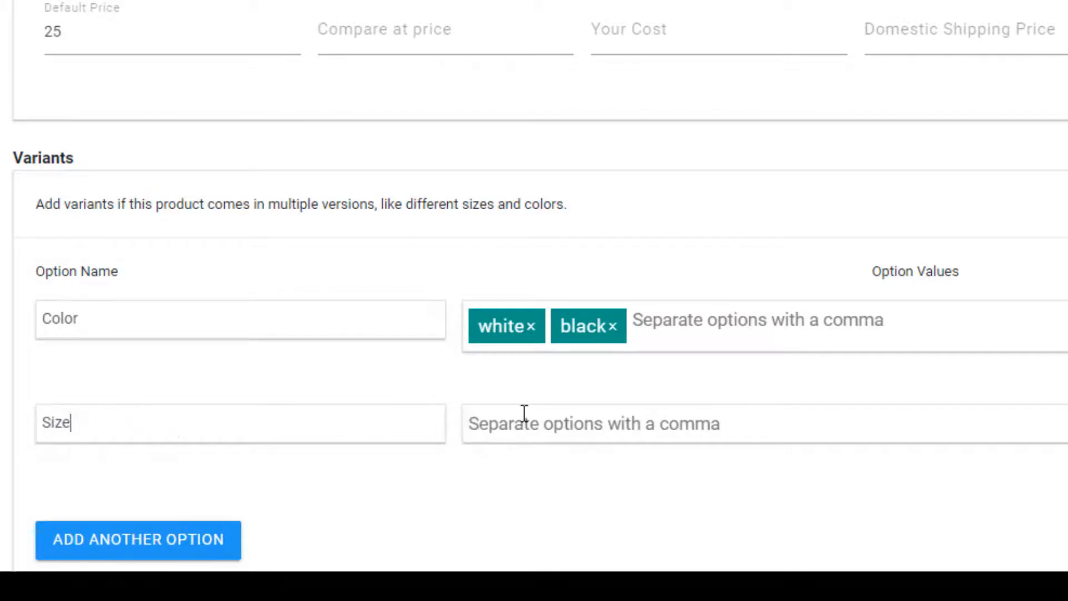
{"action": "type", "text": "small large"}
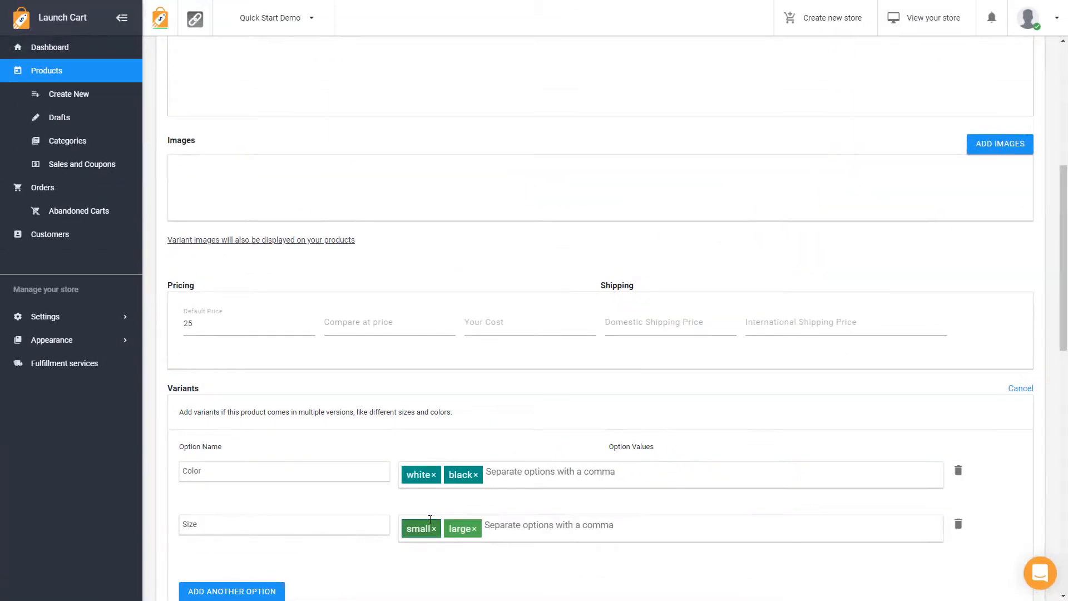
Step: Price the white/small variant at 15 in the variants table
{"action": "scroll", "scroll_direction": "down", "scroll_amount": 3}
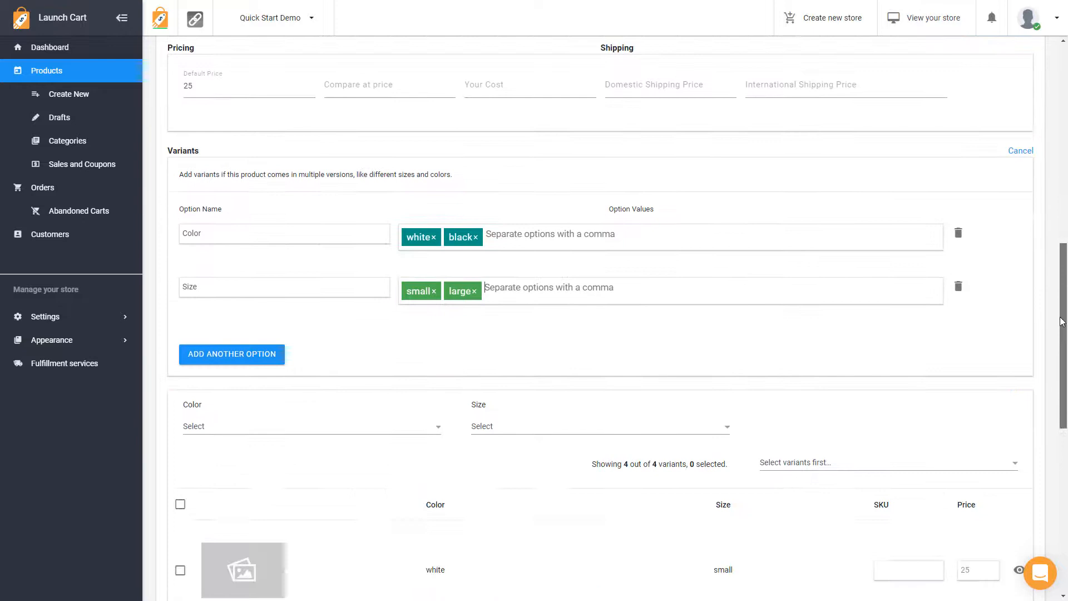
{"action": "scroll", "scroll_direction": "down", "scroll_amount": 3}
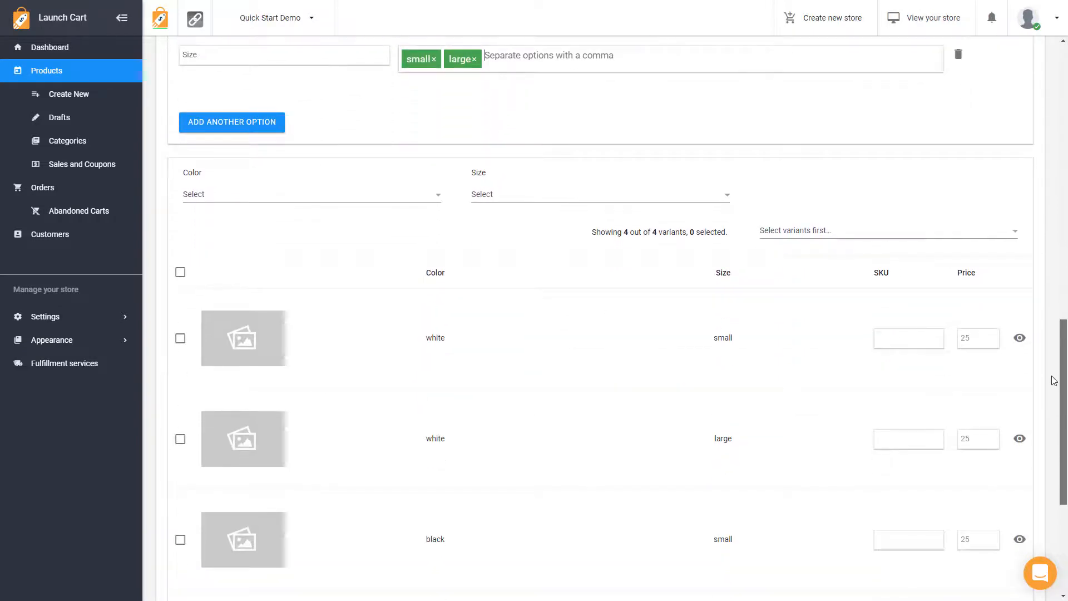
{"action": "scroll", "scroll_direction": "down", "scroll_amount": 3}
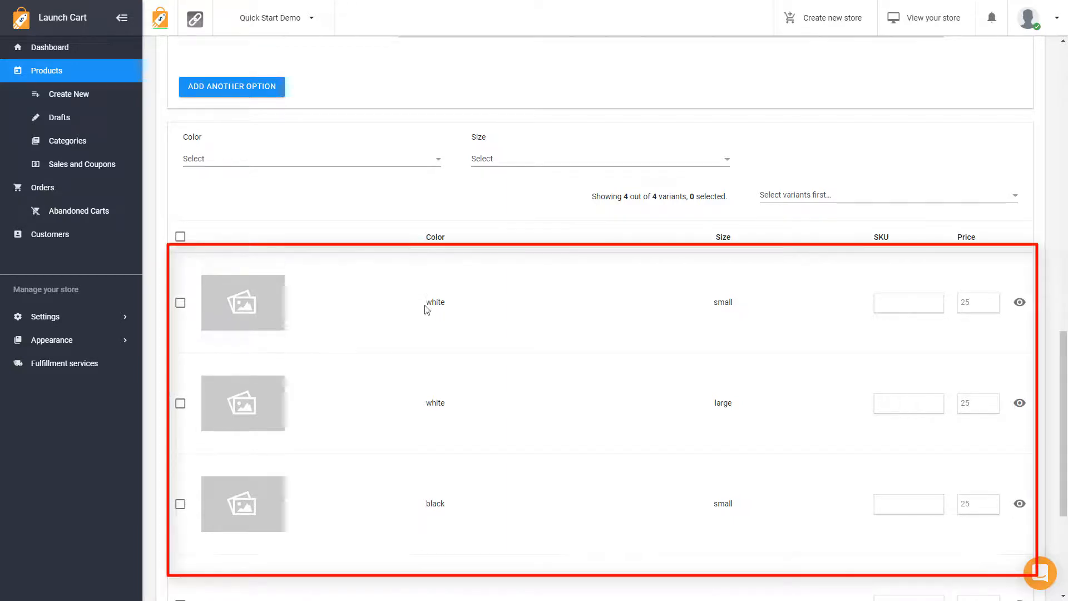
{"action": "mouse_move", "coordinate": [387, 312]}
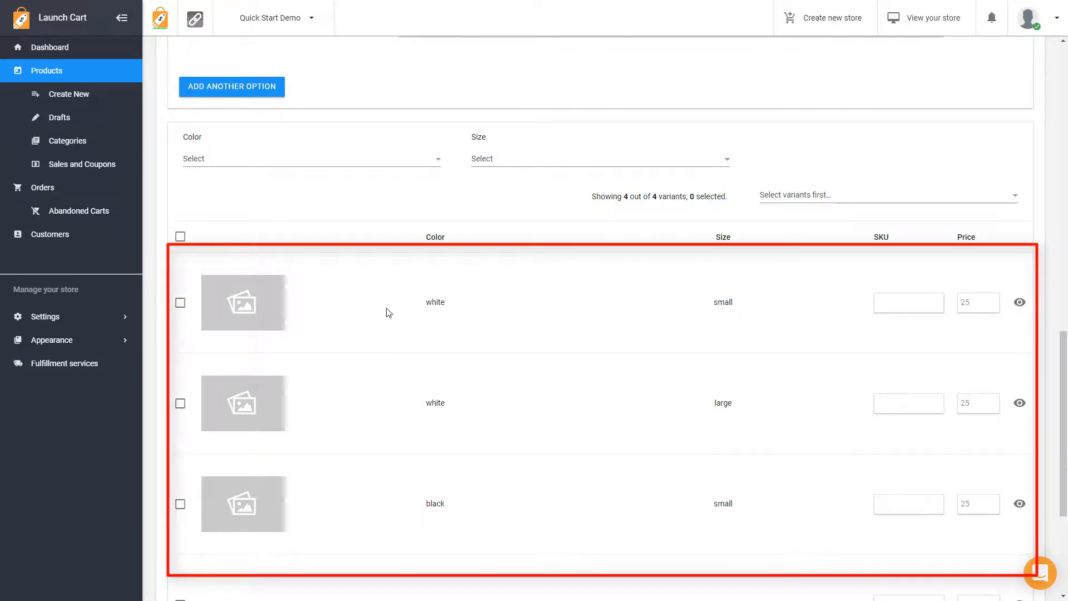
{"action": "mouse_move", "coordinate": [435, 306]}
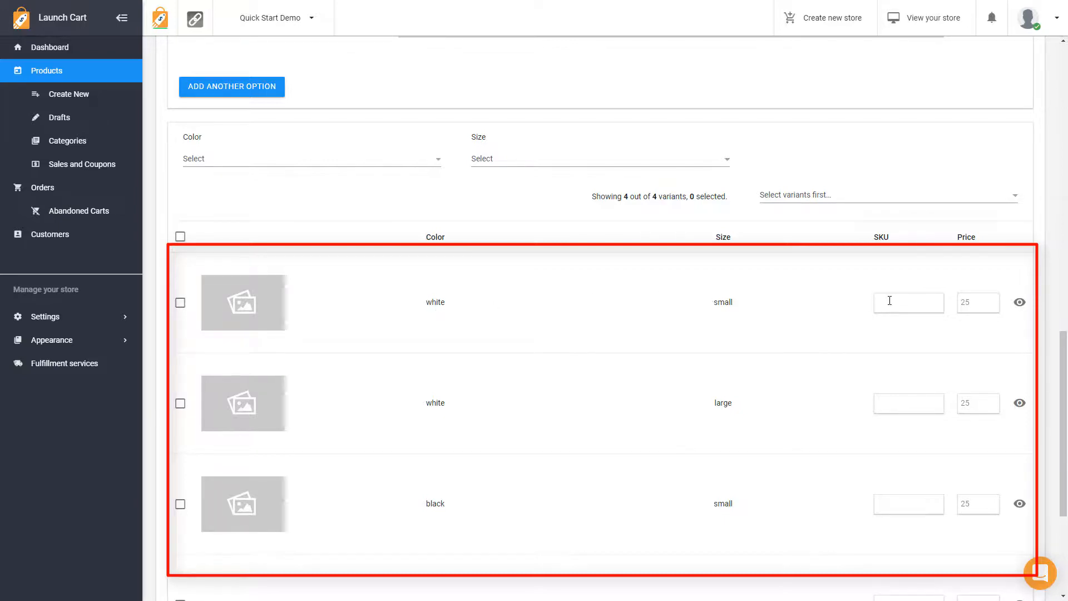
{"action": "left_click", "coordinate": [977, 302]}
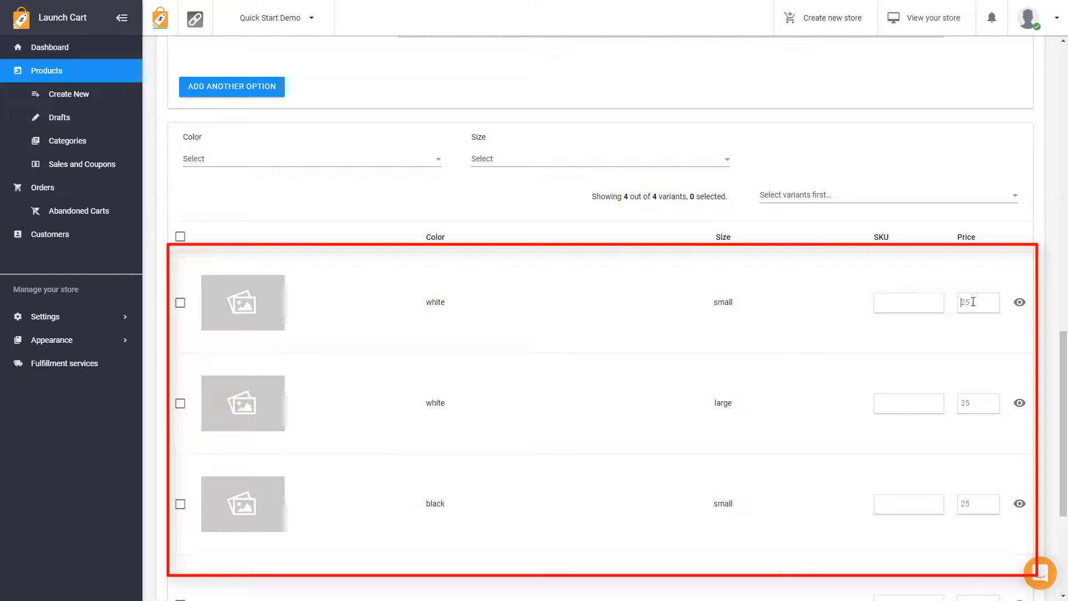
{"action": "type", "text": "15"}
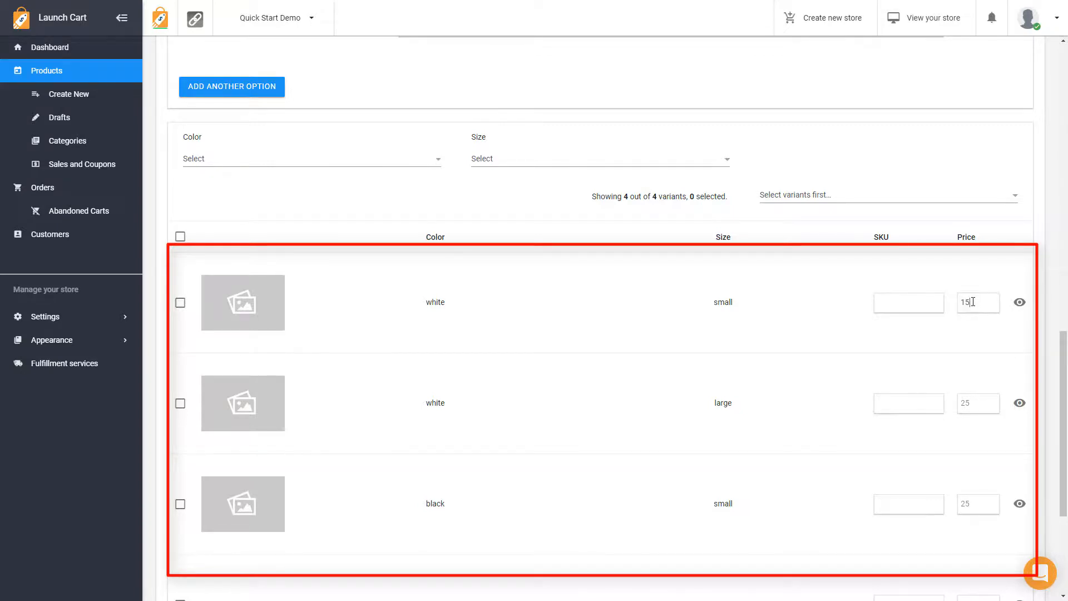
{"action": "mouse_move", "coordinate": [436, 422]}
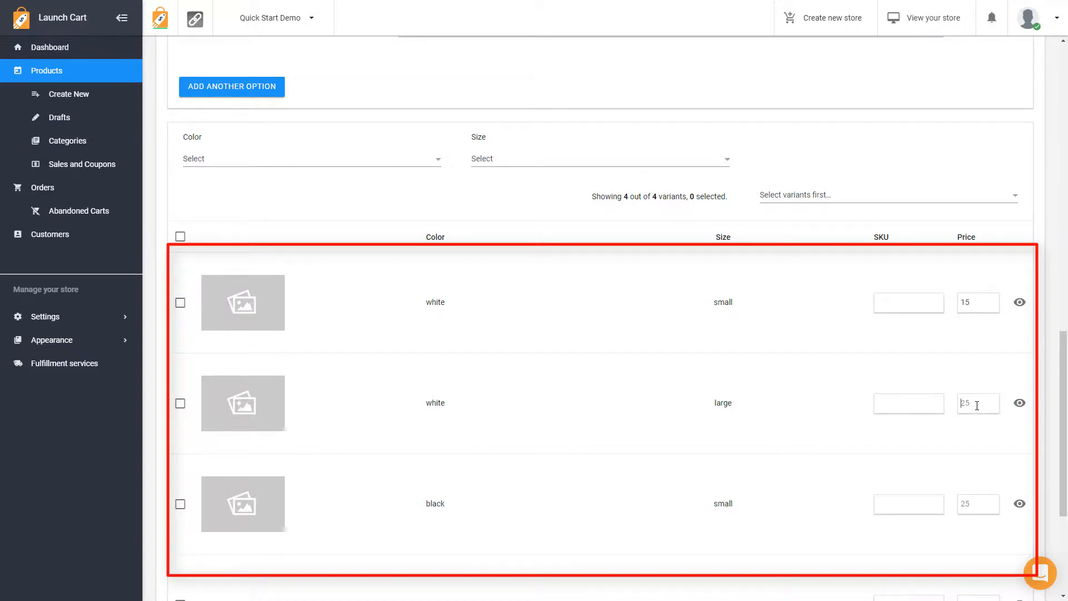
{"action": "mouse_move", "coordinate": [985, 386]}
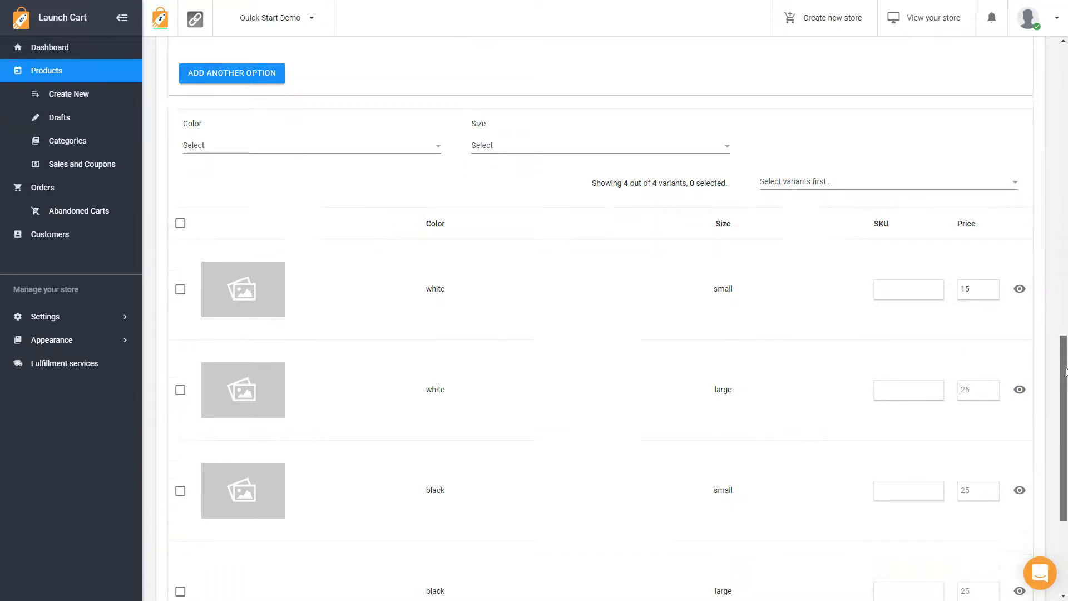
{"action": "scroll", "scroll_direction": "down", "scroll_amount": 3}
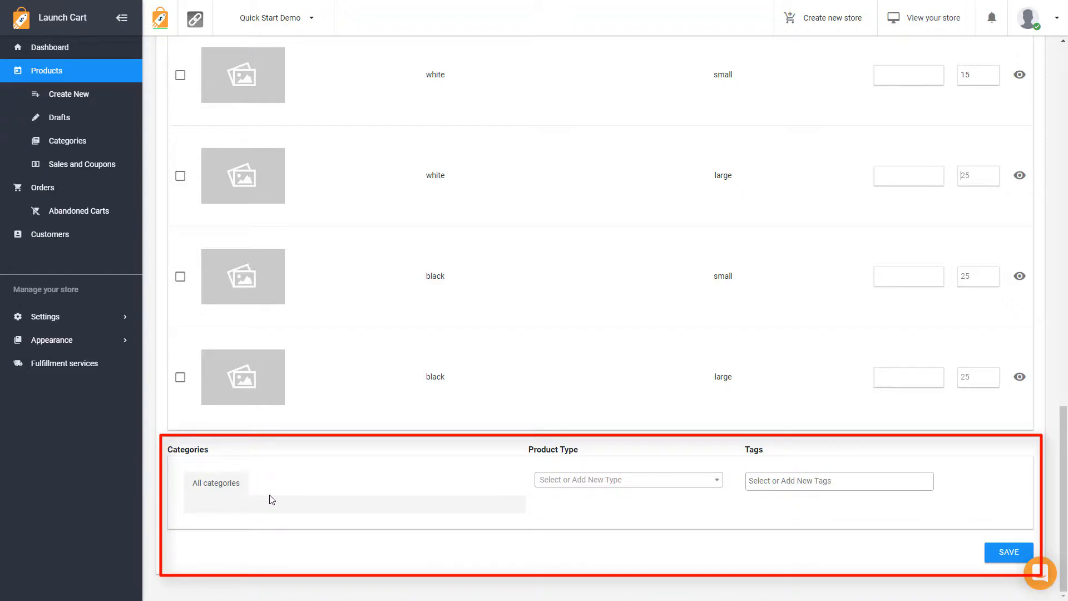
{"action": "mouse_move", "coordinate": [67, 141]}
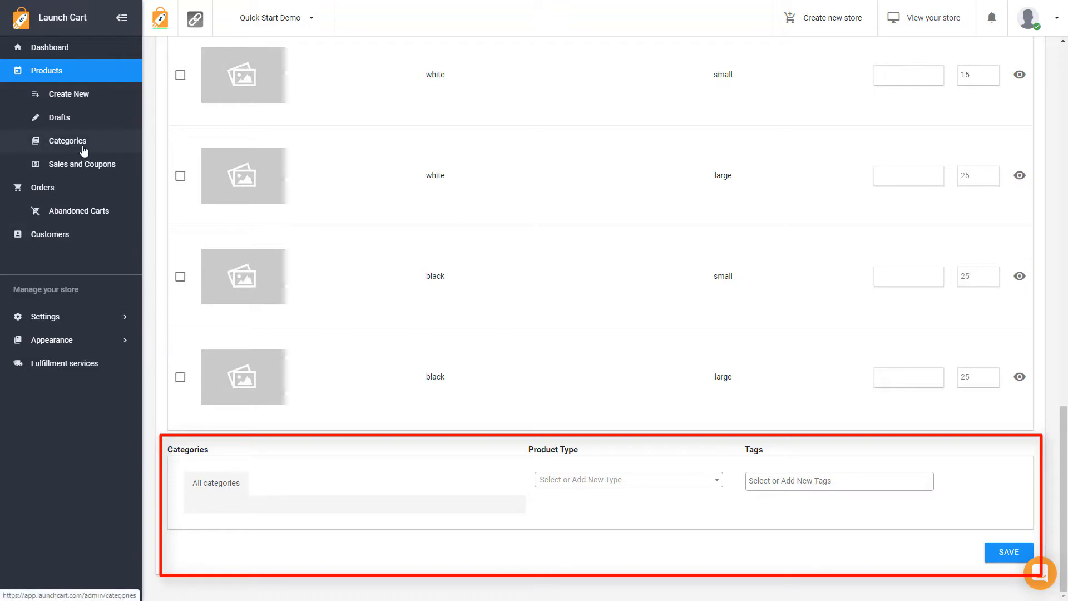
{"action": "mouse_move", "coordinate": [625, 480]}
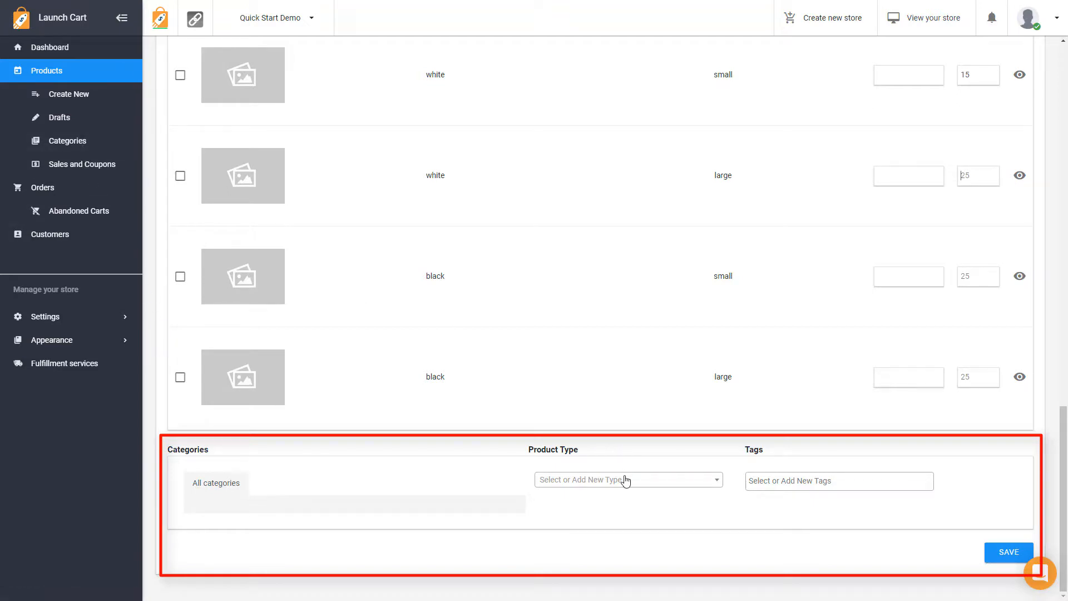
Step: Enter 'hat' as the Product Type and move to the Tags field
{"action": "type", "text": "hat"}
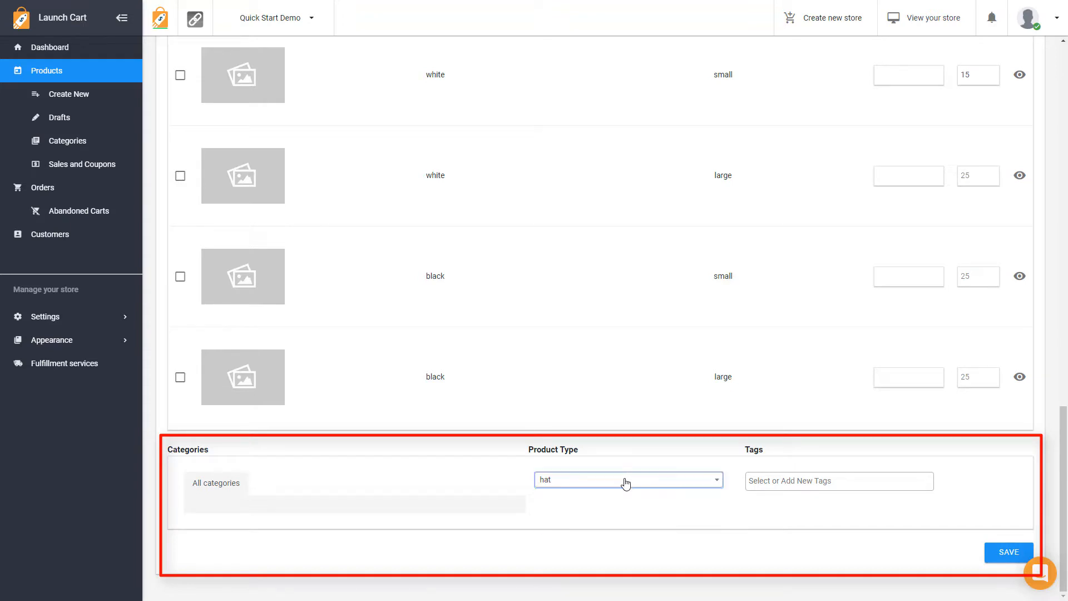
{"action": "left_click", "coordinate": [838, 480]}
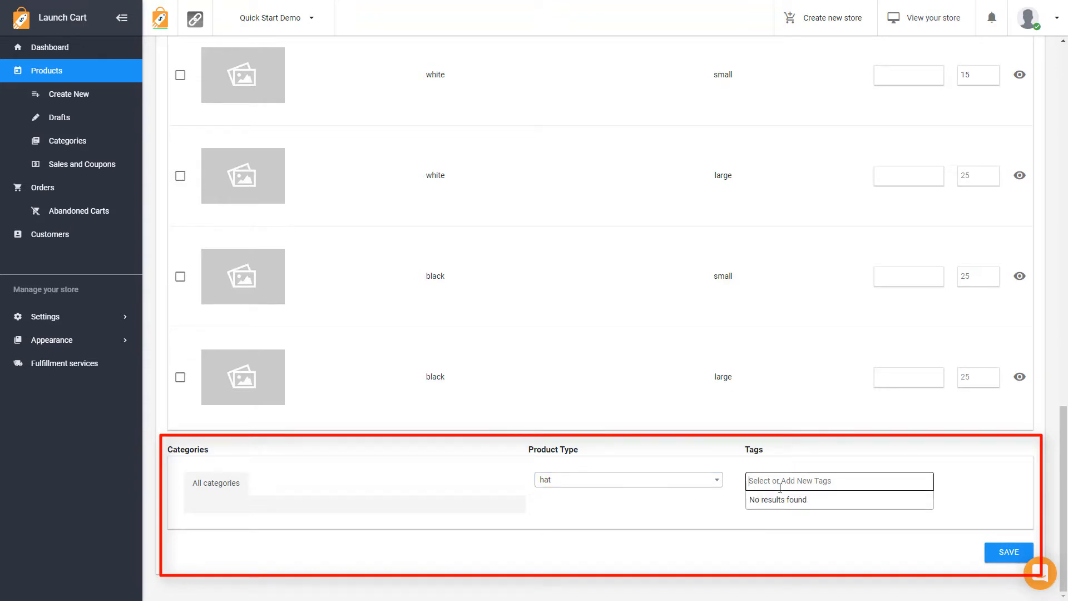